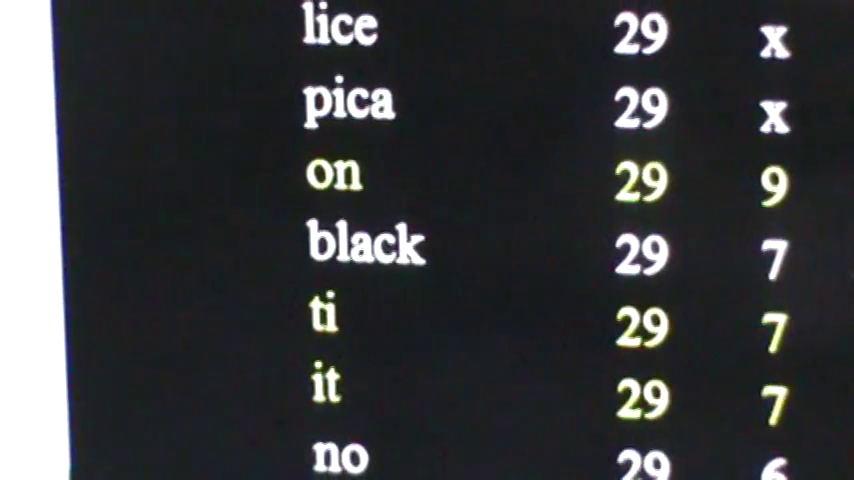
scroll(down, 3)
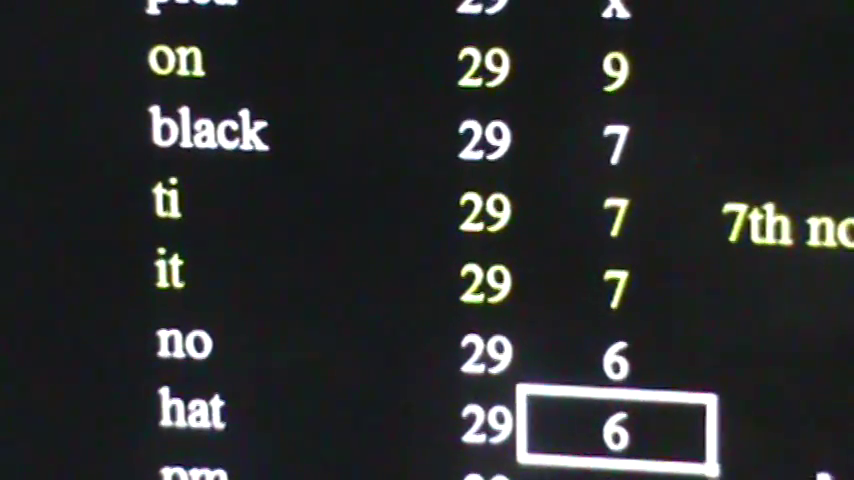
scroll(down, 3)
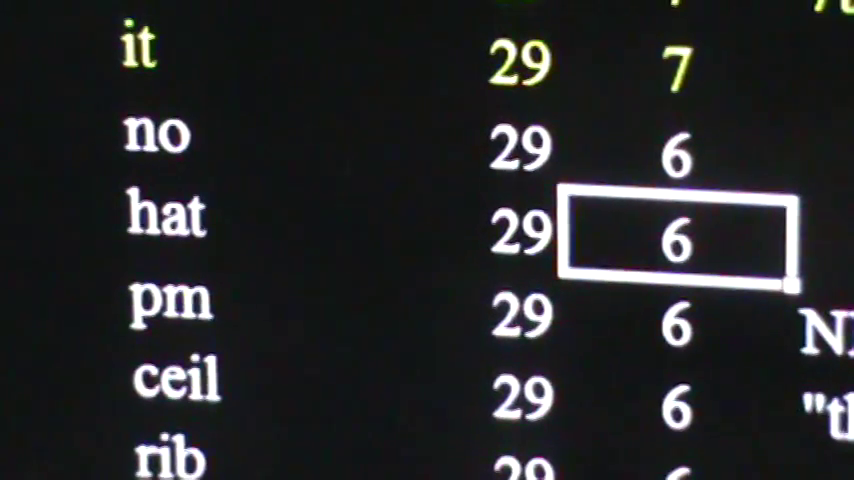
scroll(down, 3)
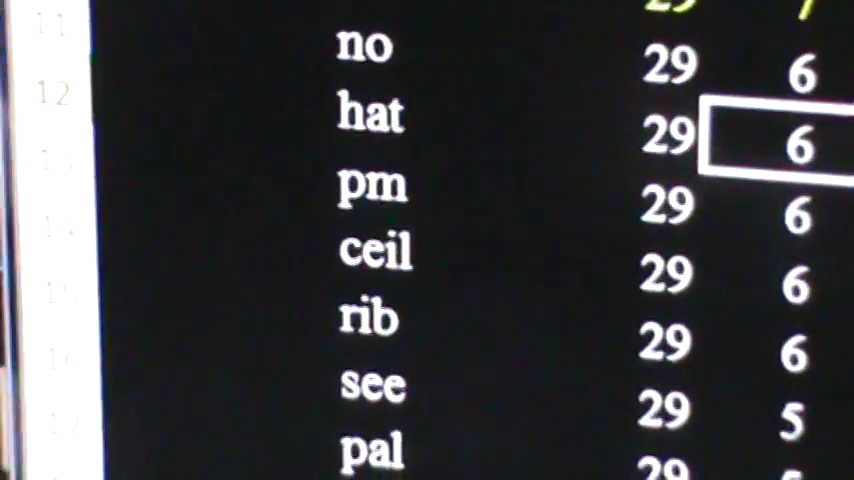